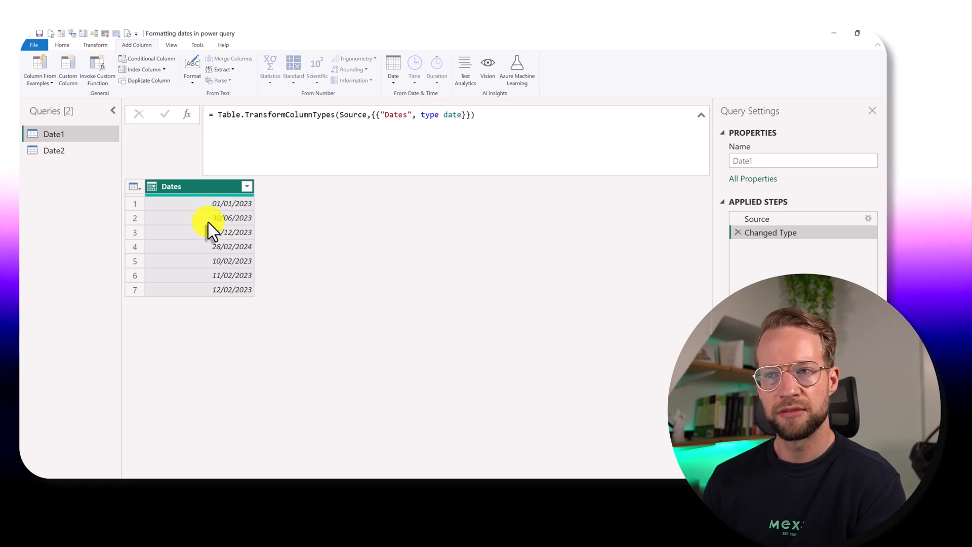
Step: Add a custom column named MonthName with the formula Date.MonthName([Dates])
left_click(67, 69)
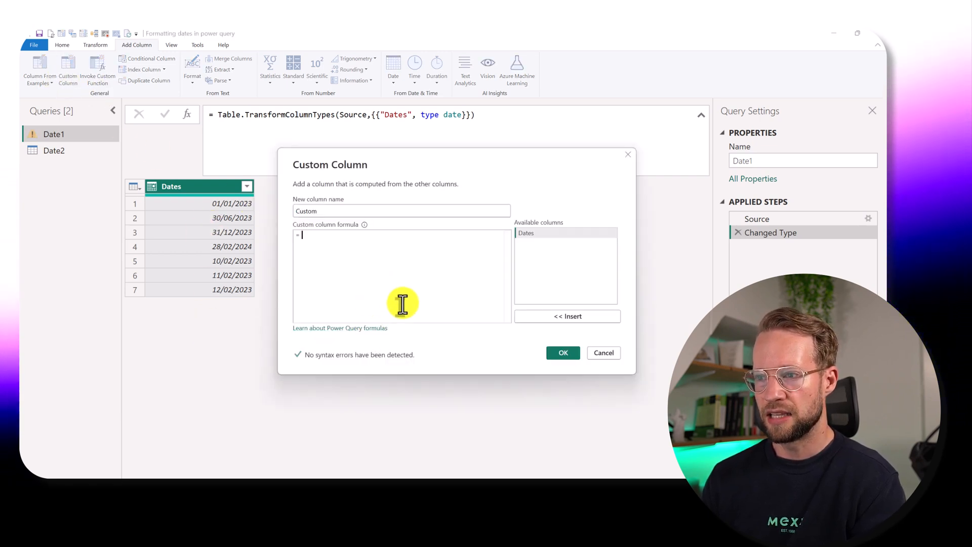
type("Da")
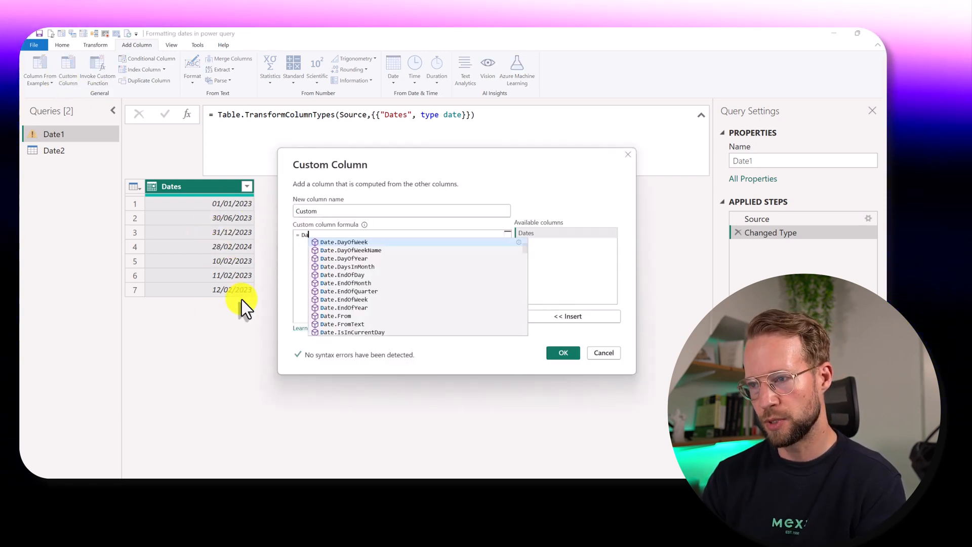
type("Date.MonthName")
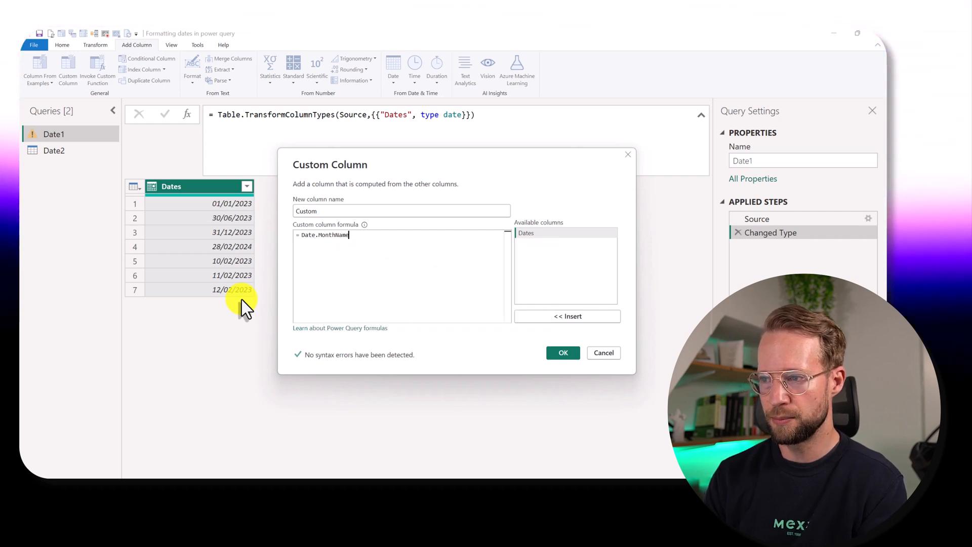
type("( [Dates]")
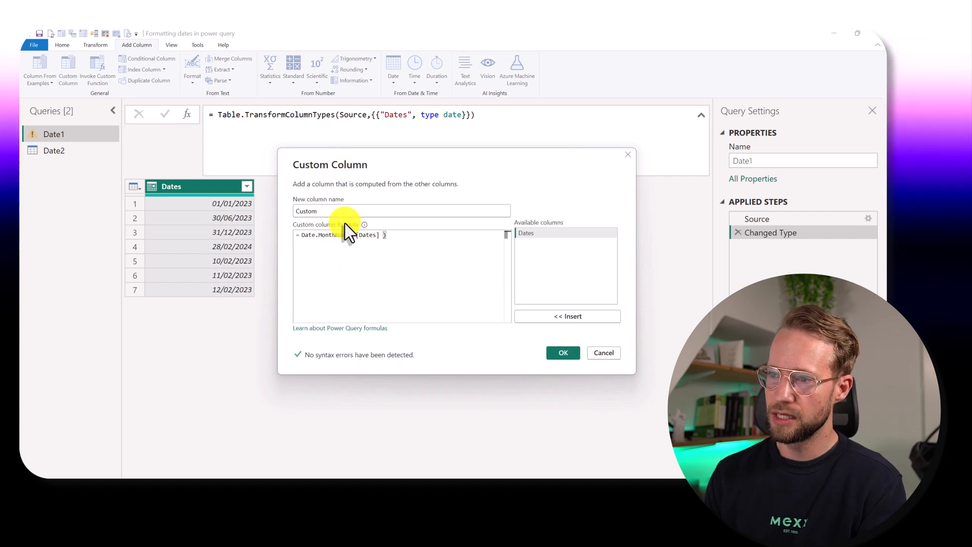
type("MonthNam")
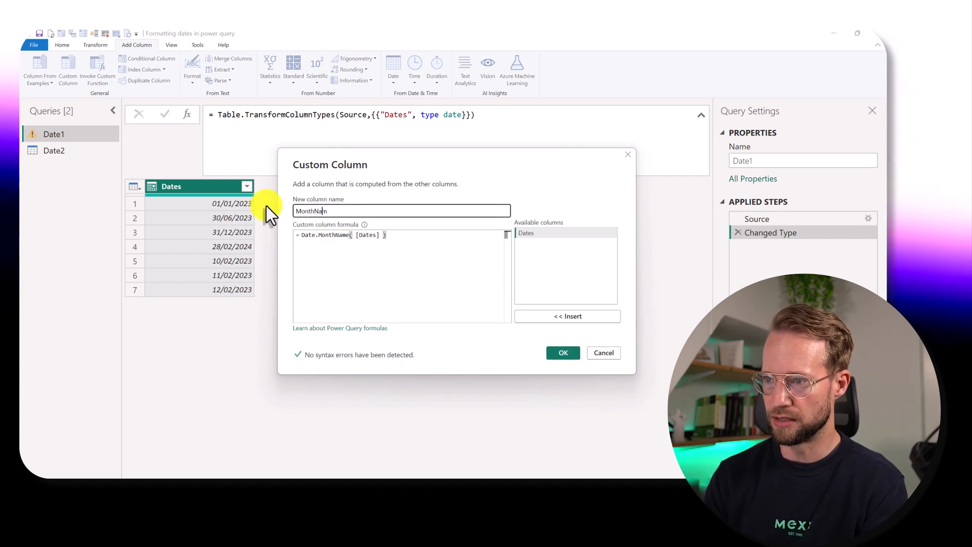
left_click(561, 352)
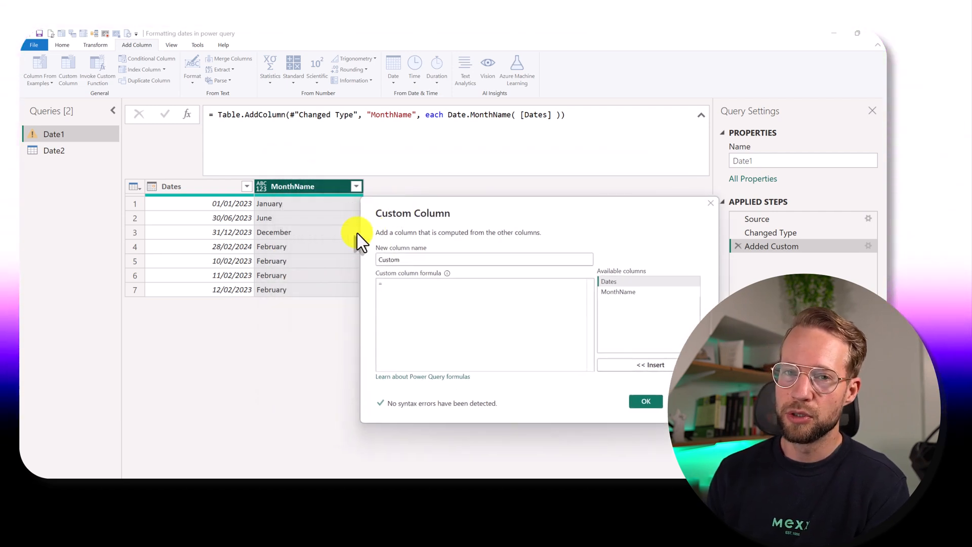
Step: Enter Date.Year([Dates]) in the dialog and name the new column Year
type("Date.Year( [")
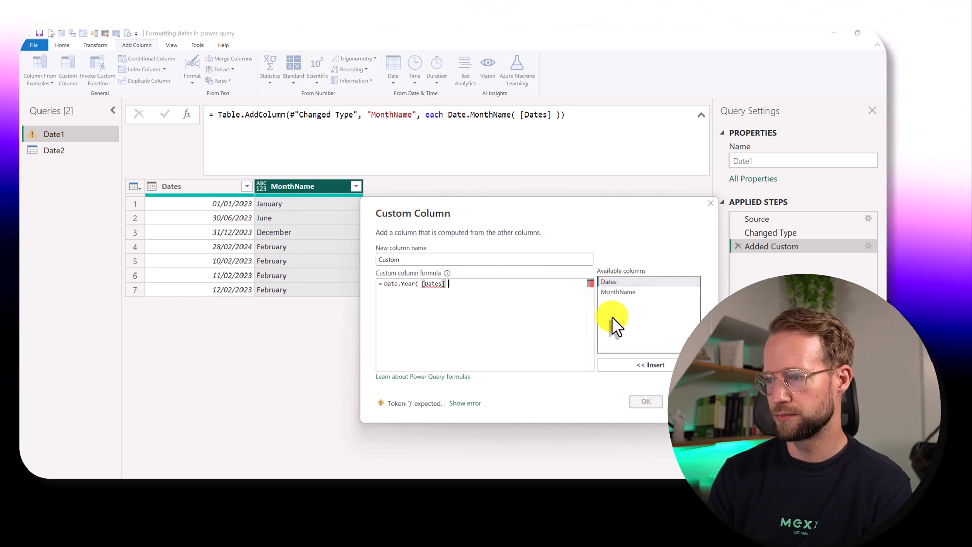
type("D")
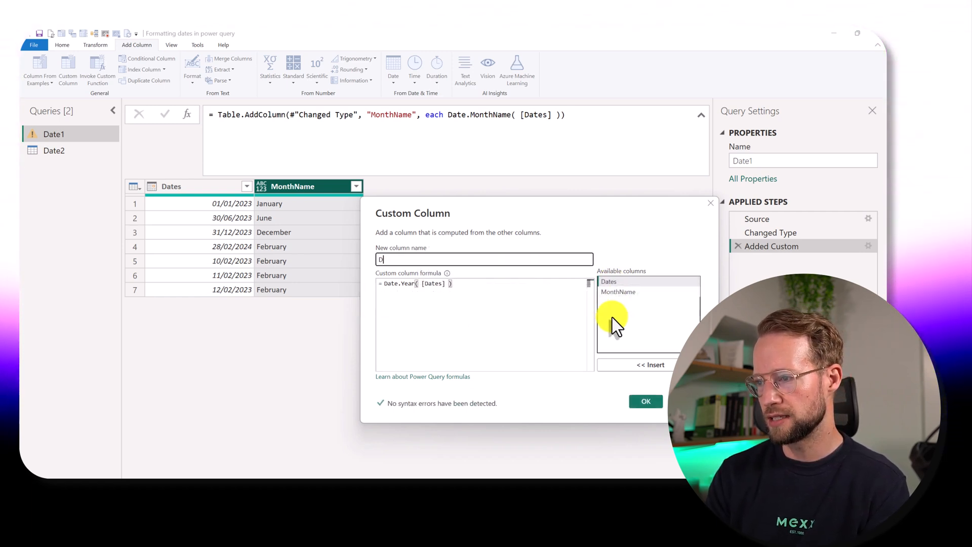
type("ate")
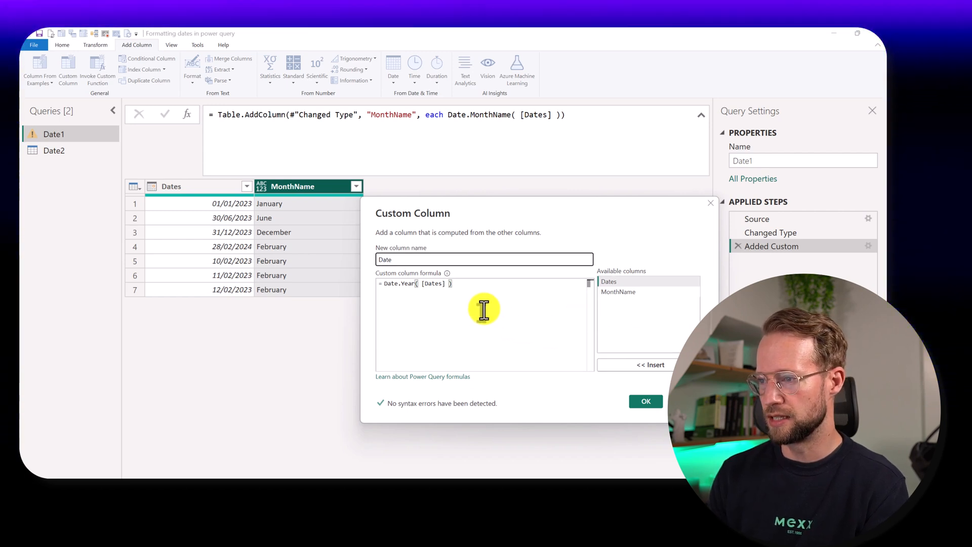
left_click(645, 401)
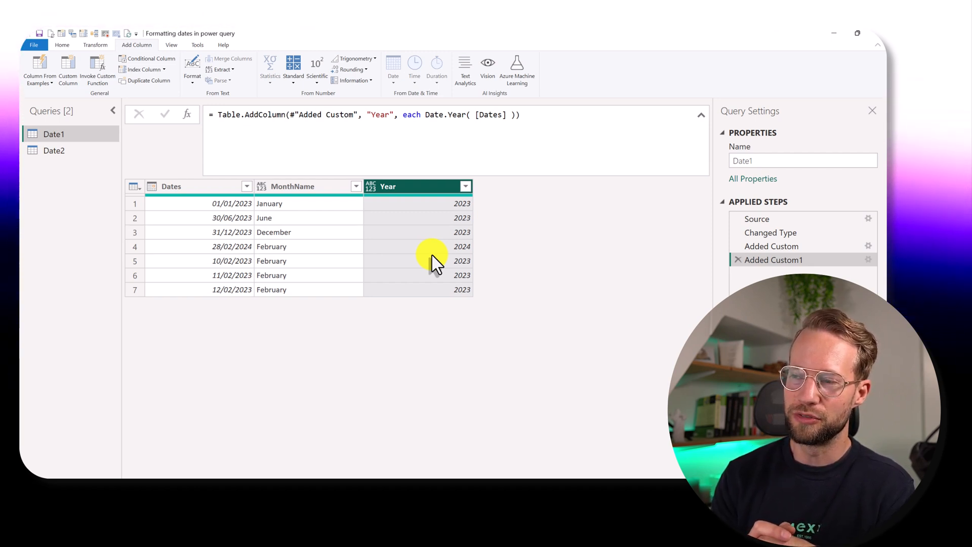
mouse_move(369, 257)
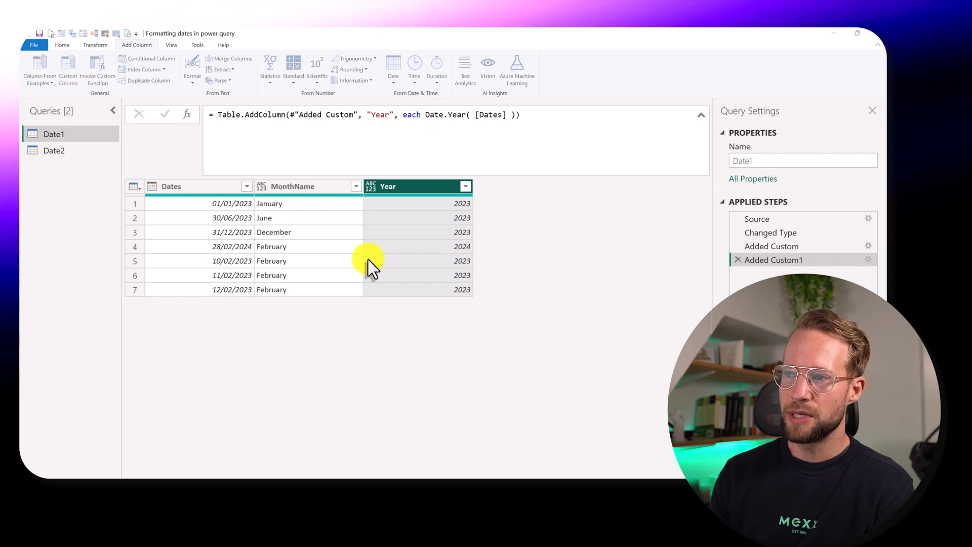
Step: Create a custom column with formula [MonthName] & " " & [Year]
left_click(68, 68)
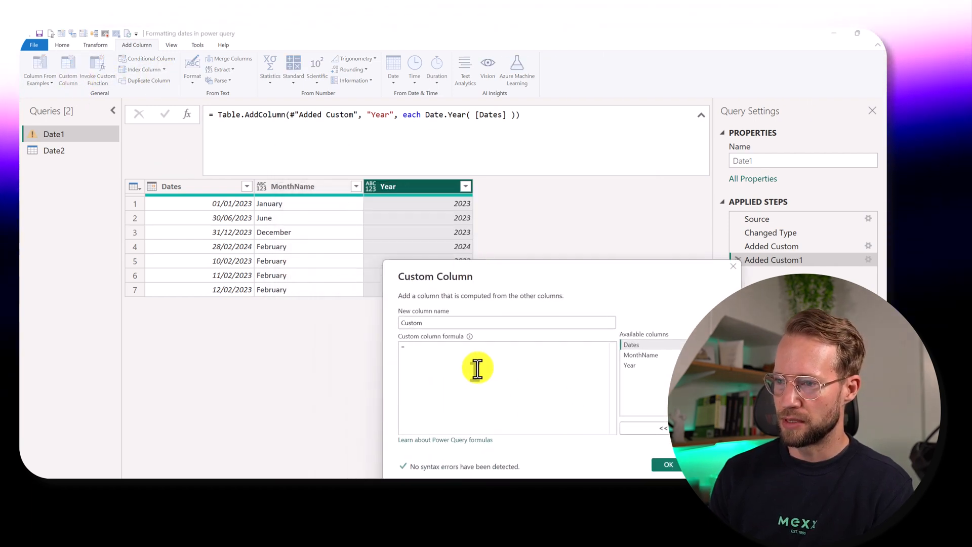
mouse_move(439, 214)
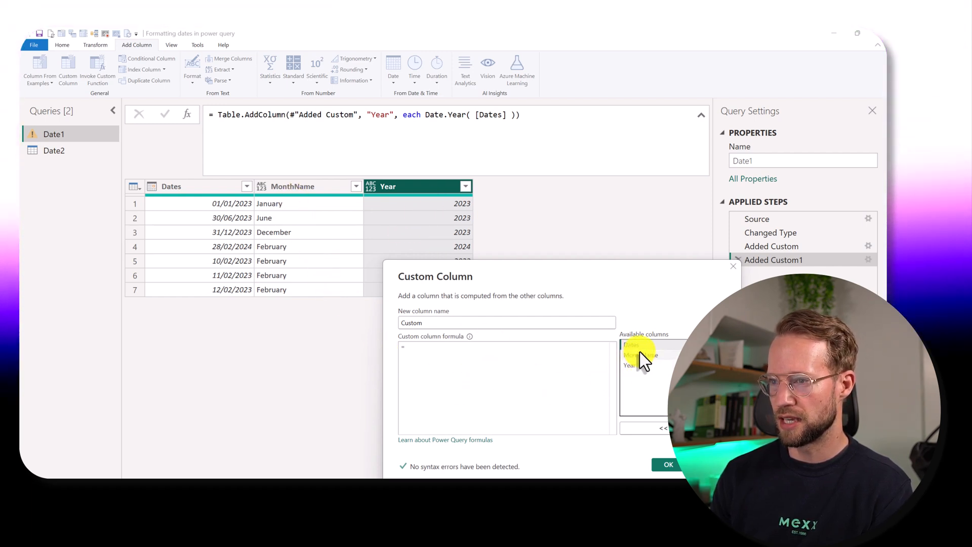
type("[MonthName] &")
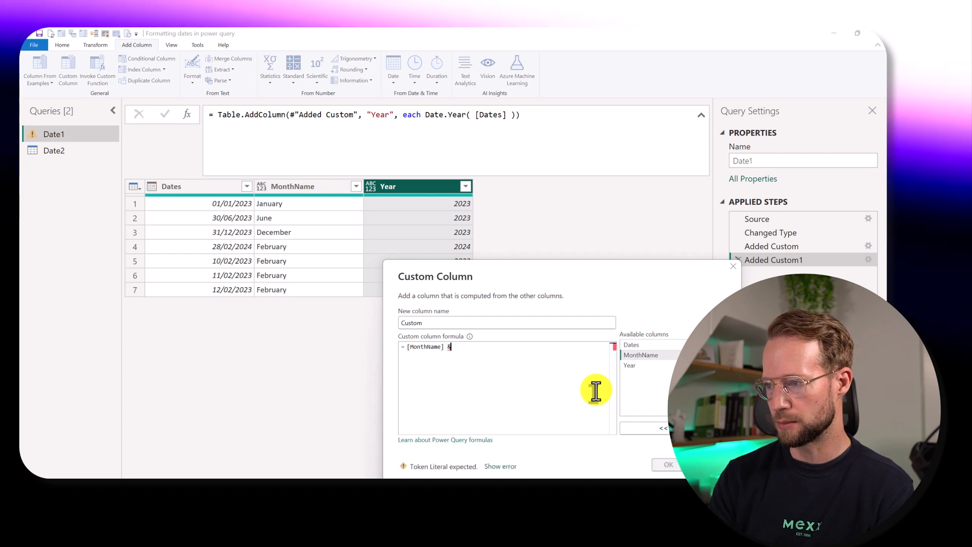
type("\" \"")
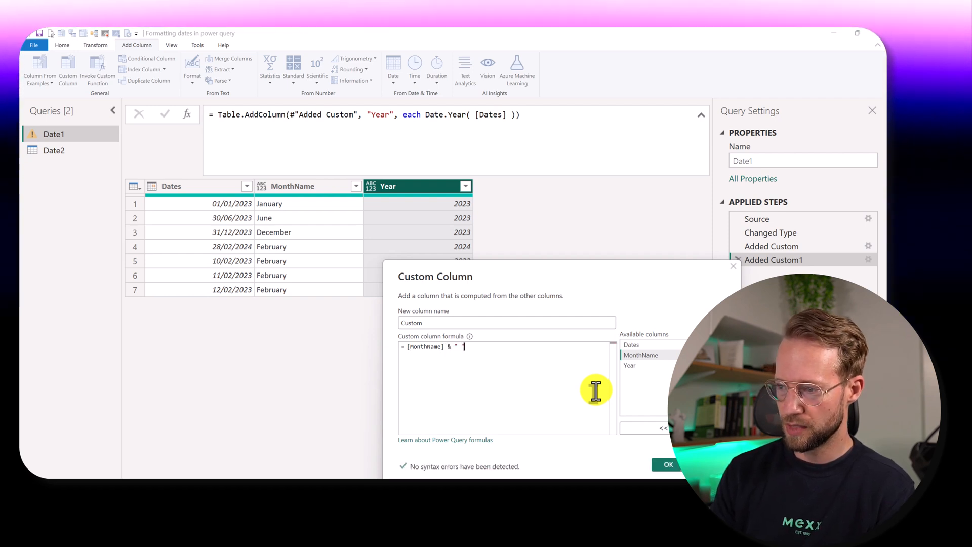
type("&")
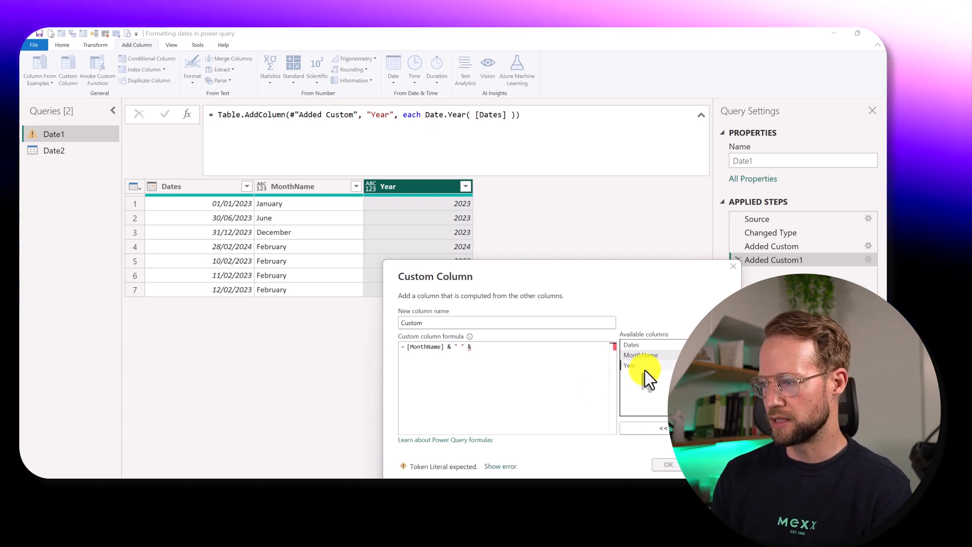
left_click(667, 464)
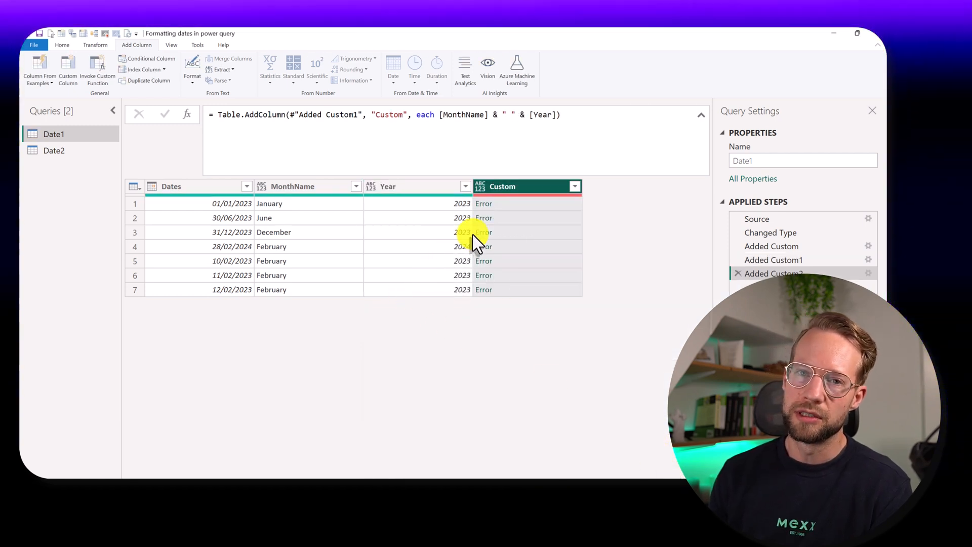
mouse_move(270, 203)
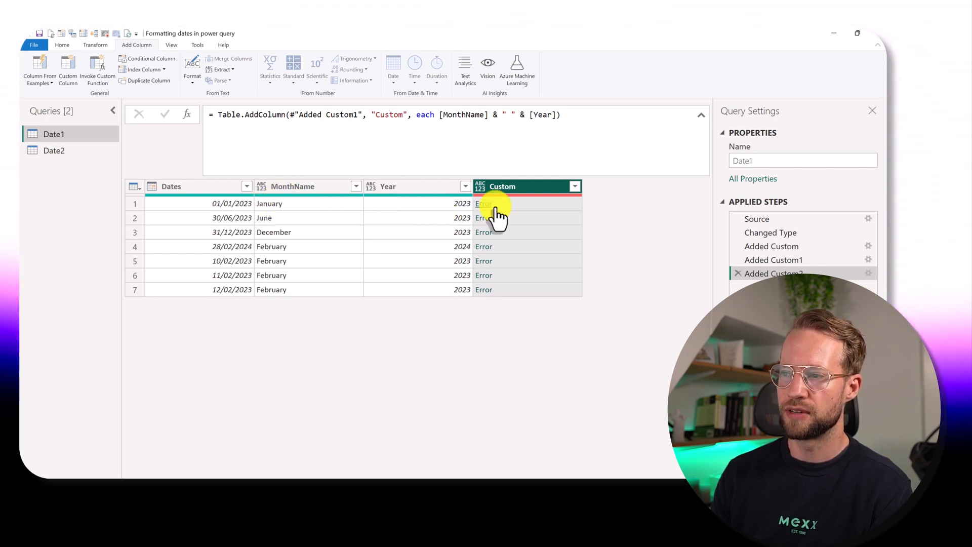
Step: View an Error cell's Expression.Error details, then begin editing the formula
left_click(484, 203)
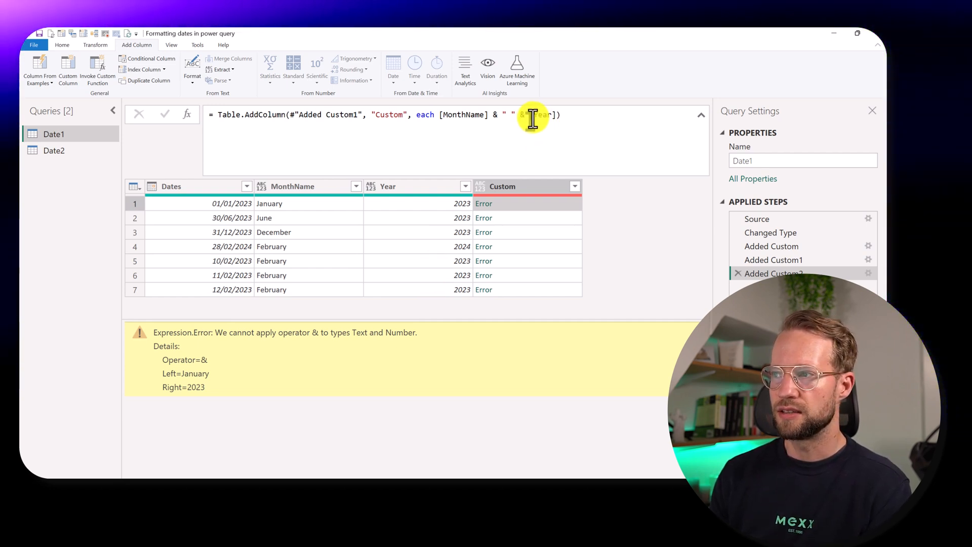
type("Te")
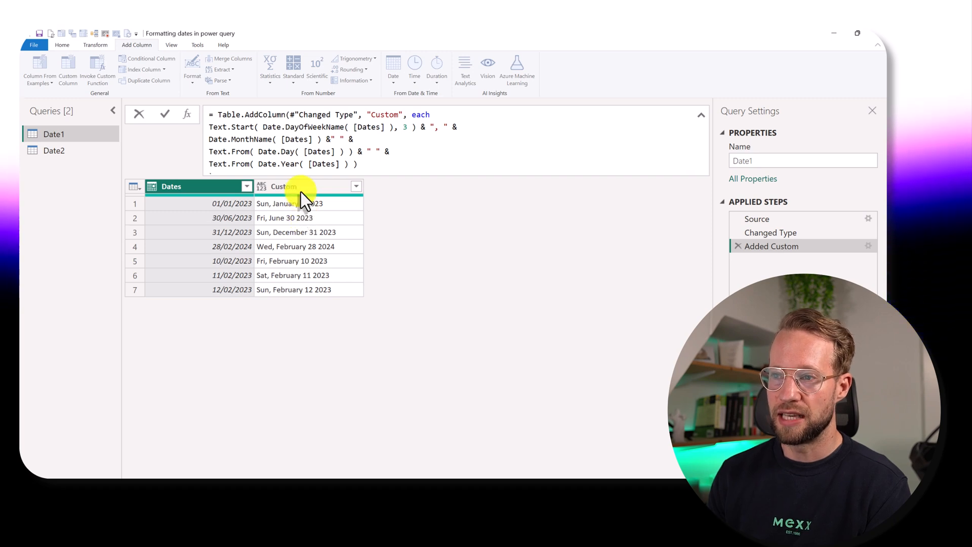
Step: Rewrite the Added Custom step to produce text dates like "Sun, January 1 2023"
double_click(292, 152)
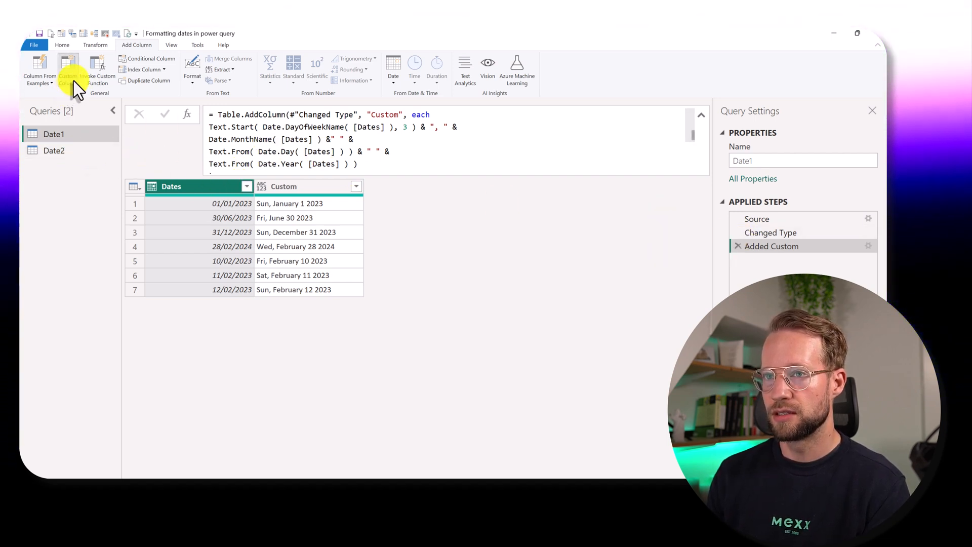
Step: Add a Custom.1 column with Date.ToText([Dates]), showing dates like 01/01/2023
left_click(68, 68)
type("= Date.ToText( [Dates] )")
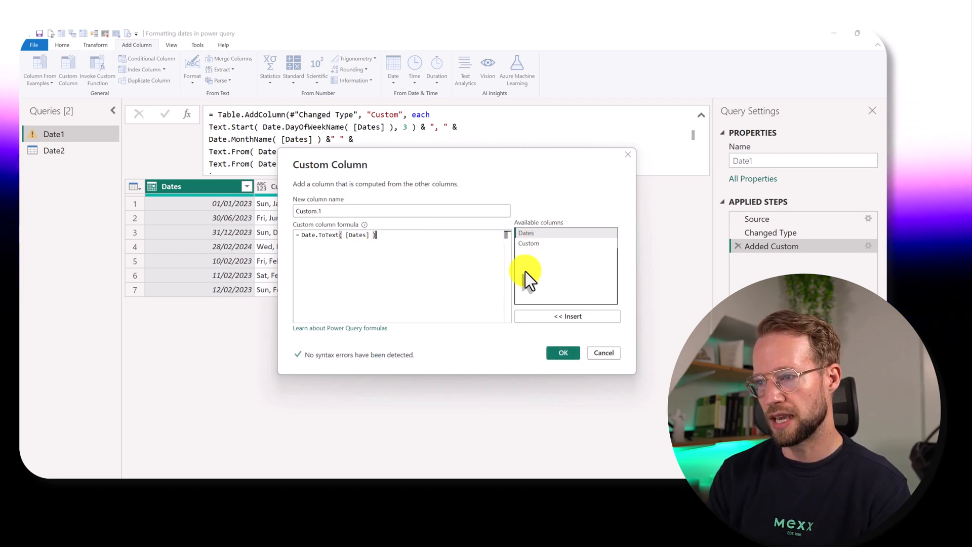
mouse_move(551, 335)
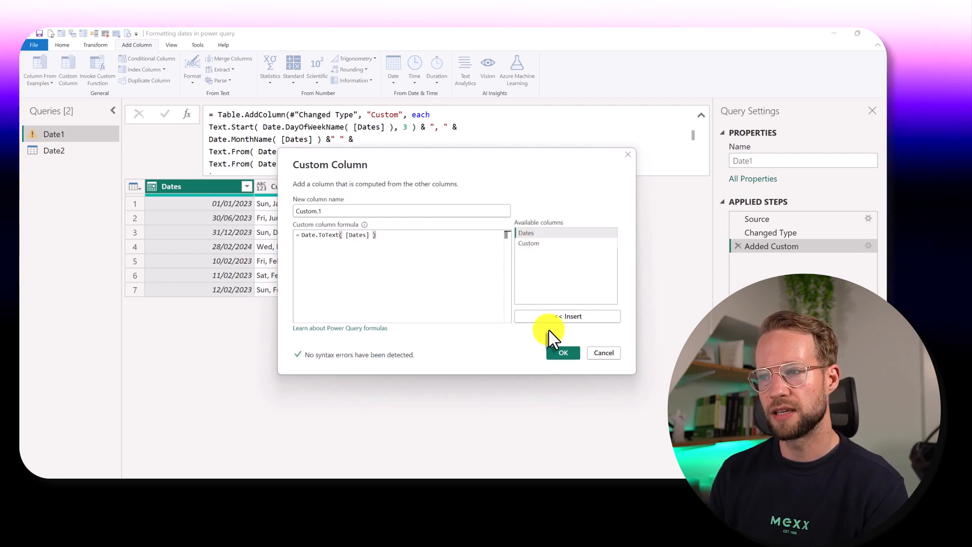
left_click(562, 353)
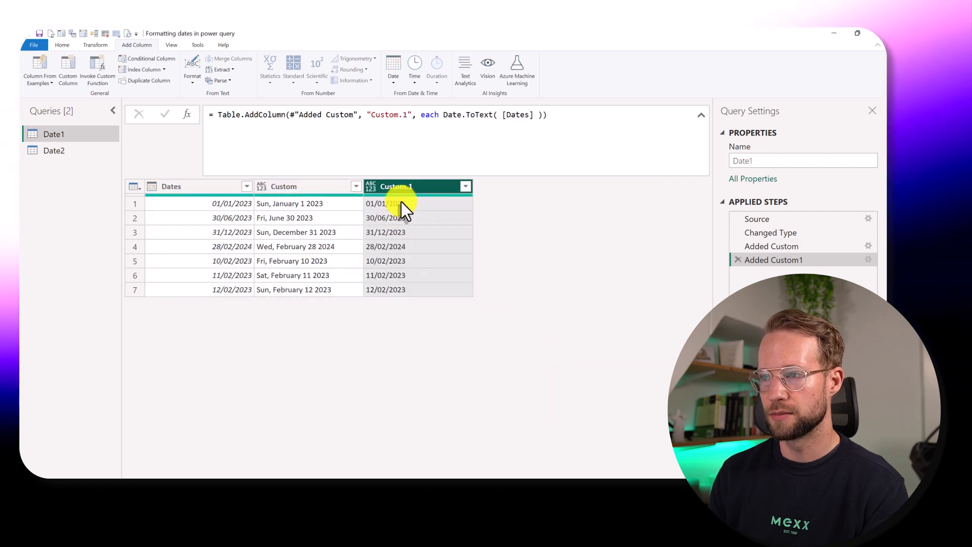
mouse_move(444, 168)
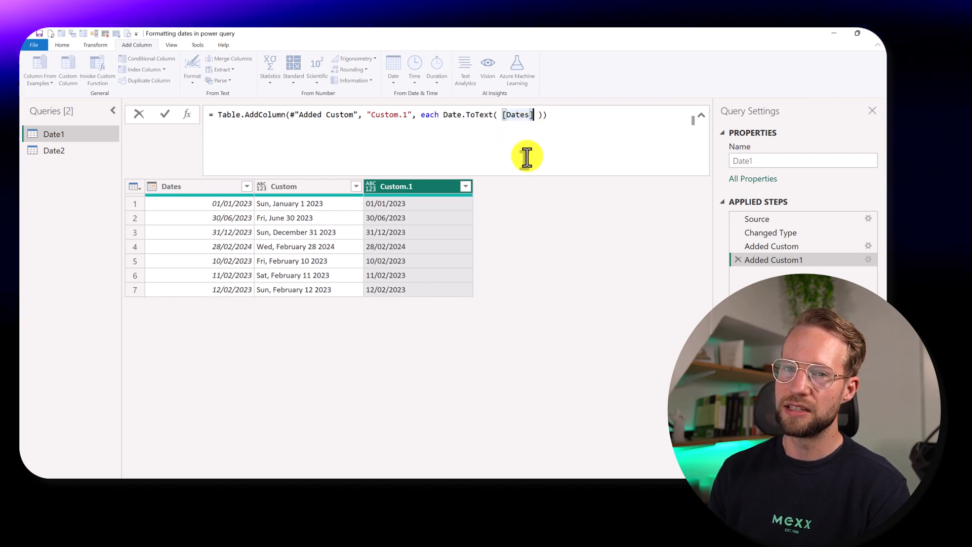
Step: Change the formula to Date.ToText([Dates], [Format = "d"])
type(",")
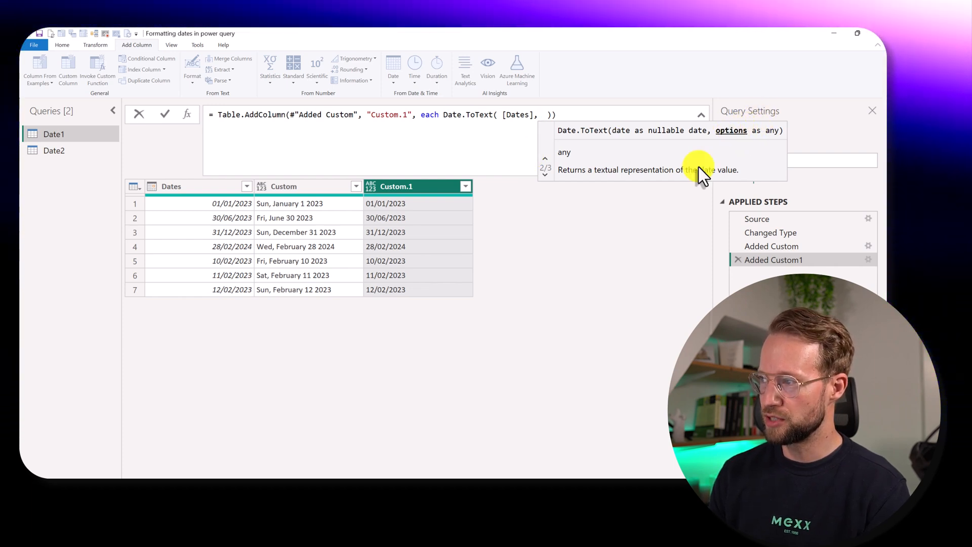
type("\"\"")
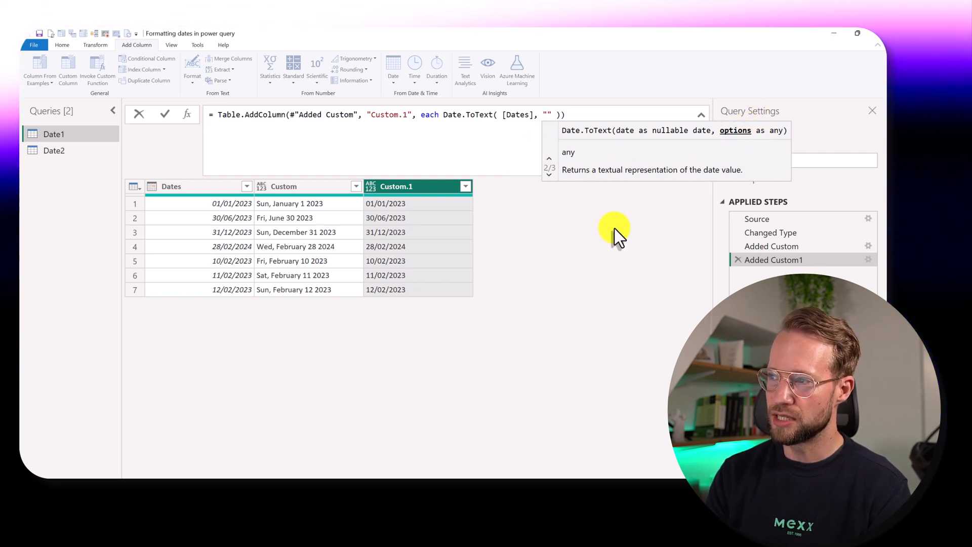
type("d")
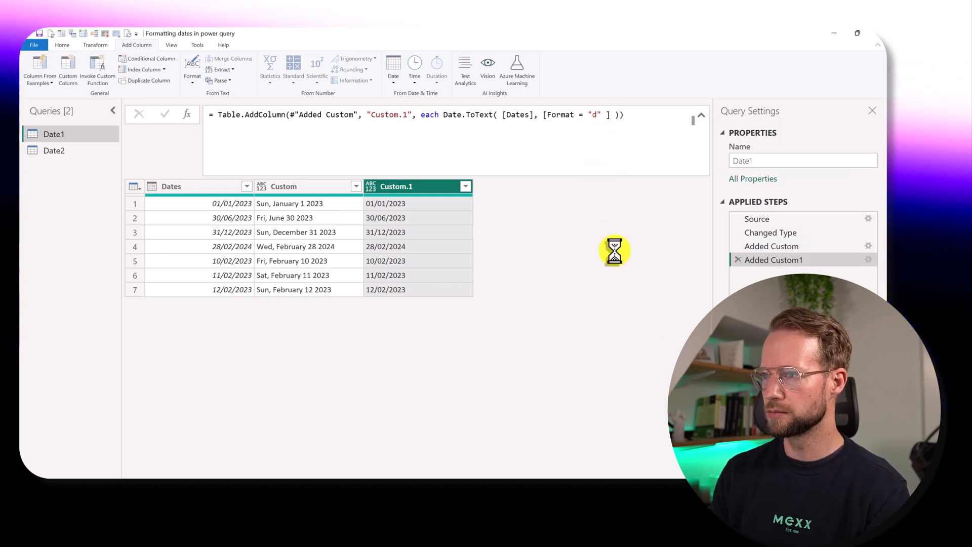
type("d")
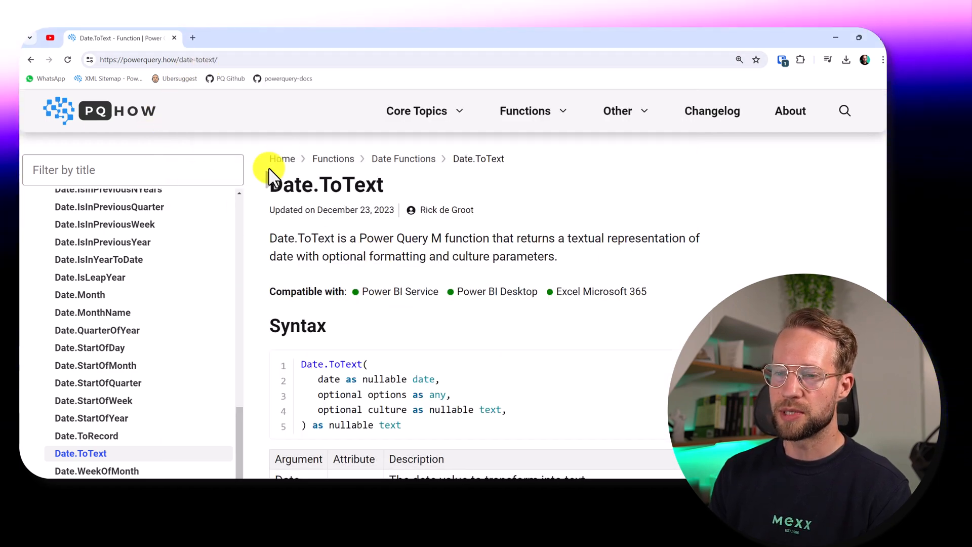
mouse_move(81, 453)
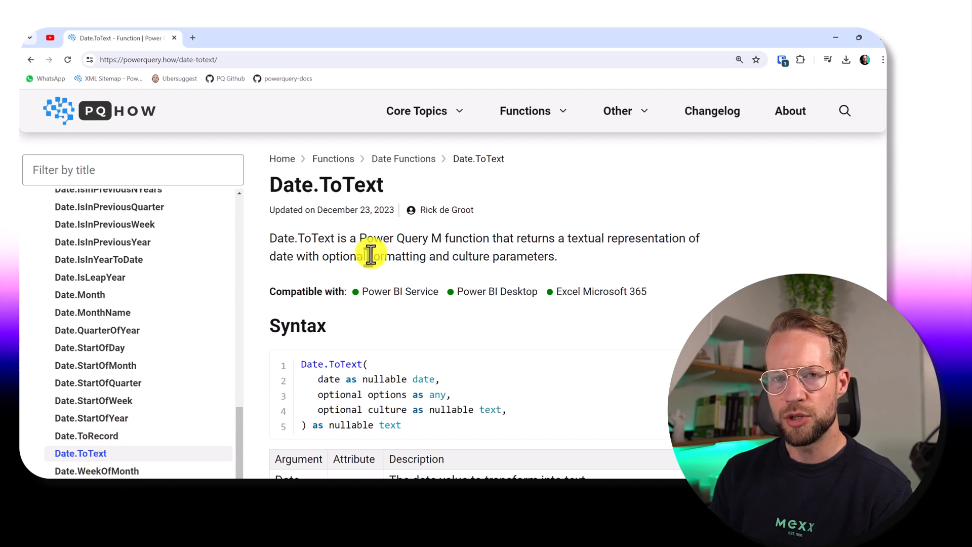
Step: Scroll the Date.ToText reference page down to the Custom Date Formats examples
scroll("down", 3)
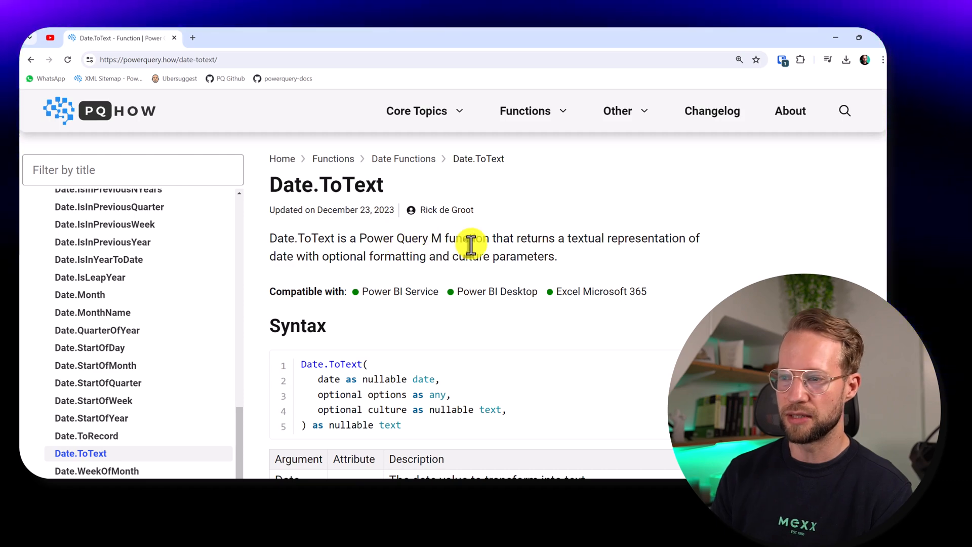
scroll("down", 3)
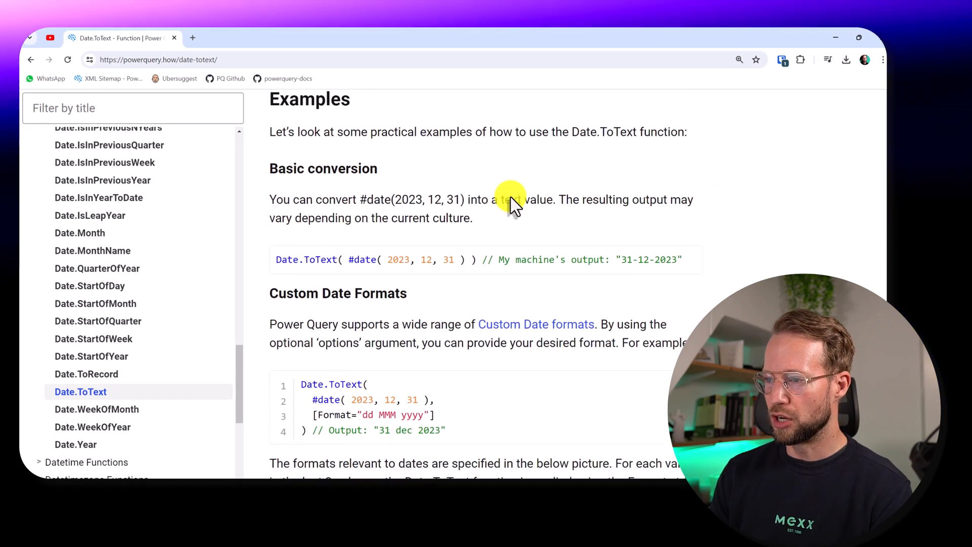
scroll("down", 3)
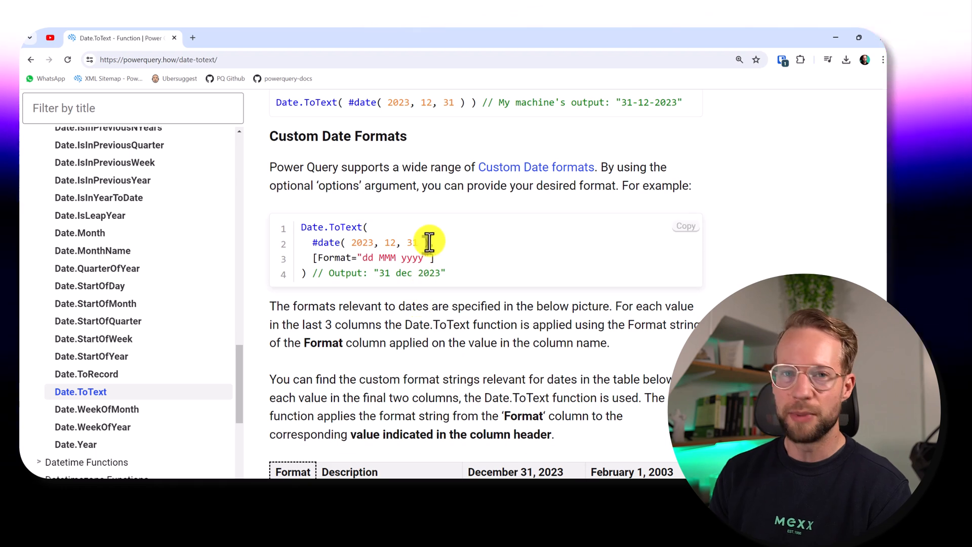
scroll("down", 3)
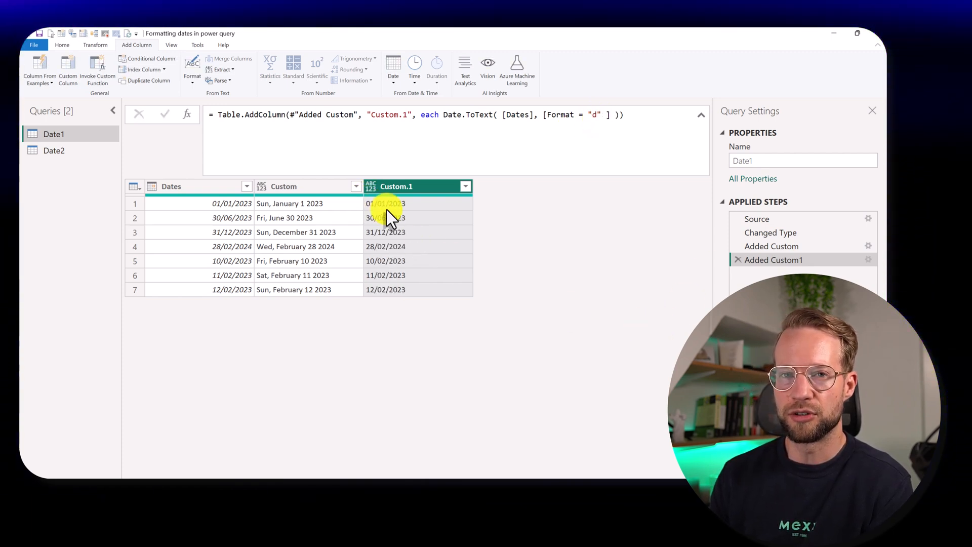
Step: Change the Format string from "d" to "%d" to show only day numbers
left_click(596, 115)
type("%")
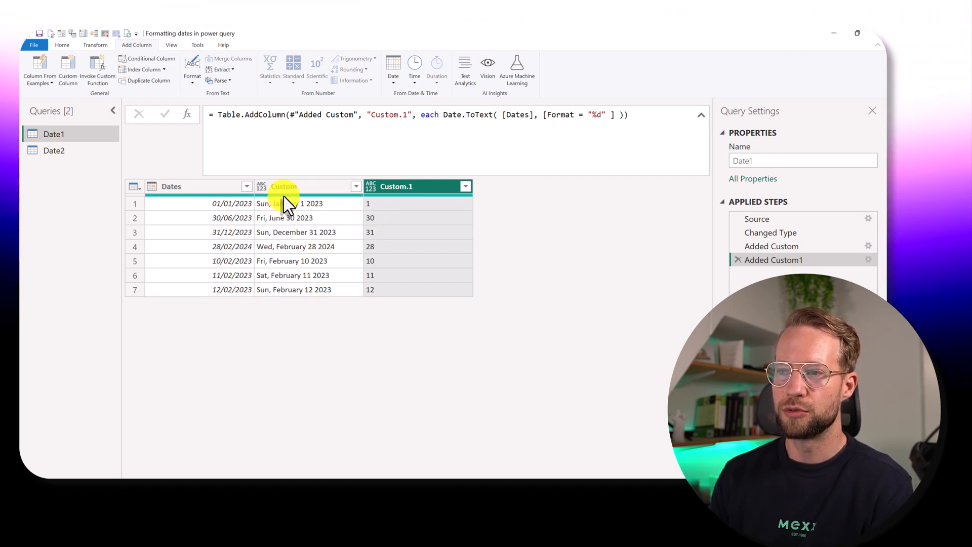
mouse_move(304, 223)
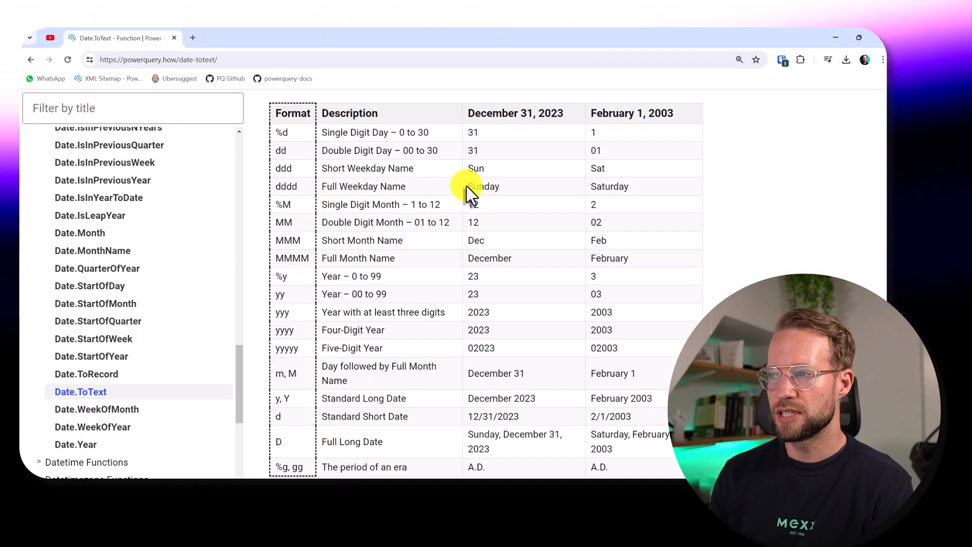
double_click(475, 168)
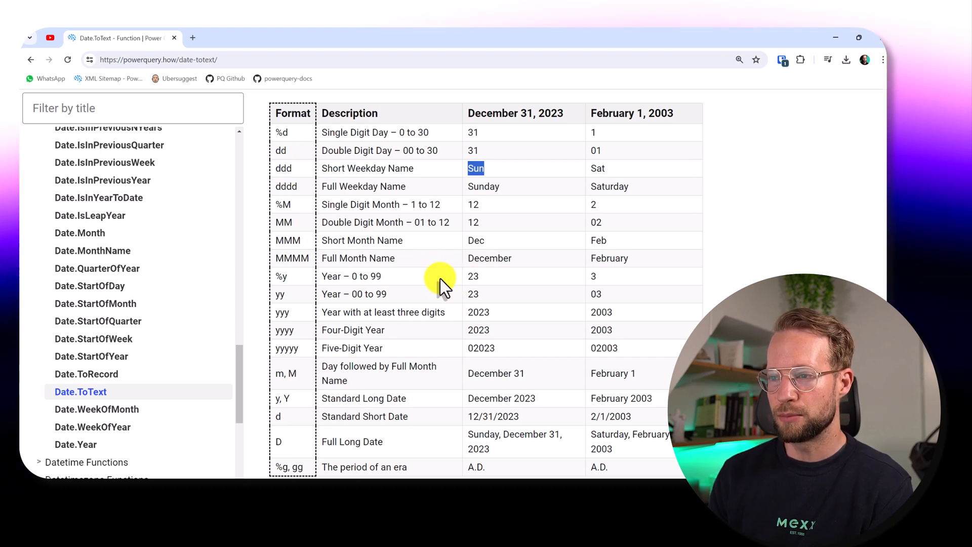
double_click(490, 257)
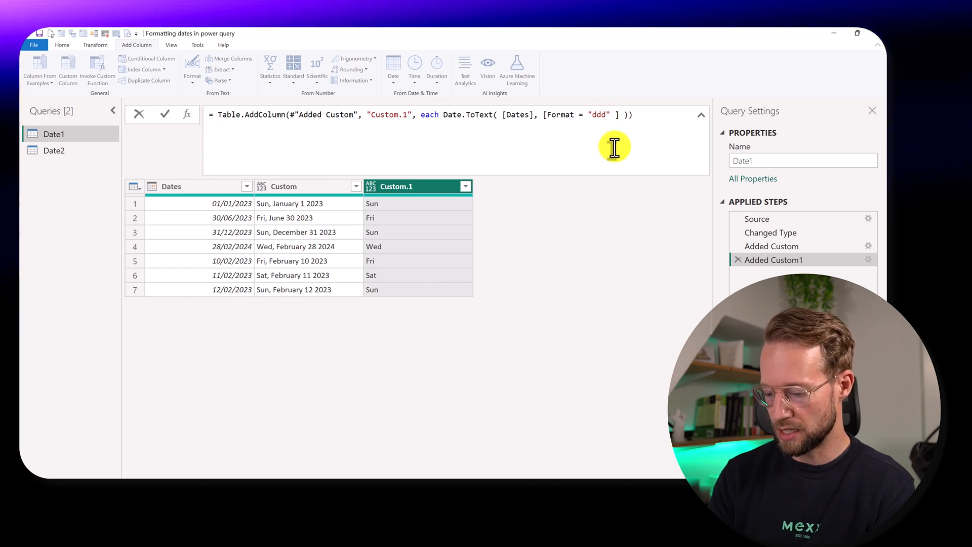
Step: Set the Format string to "ddd, MMMM" so values read like "Sun, January"
type(",")
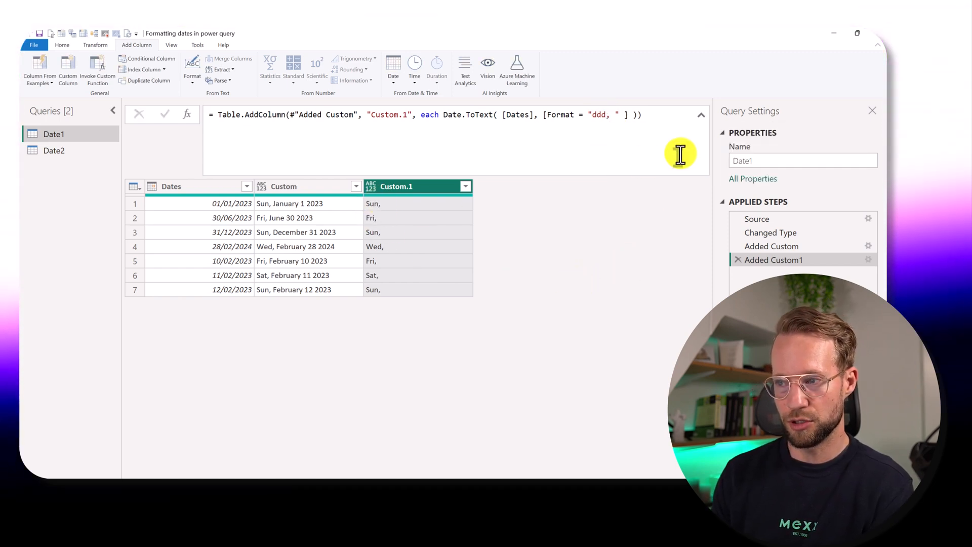
left_click(613, 115)
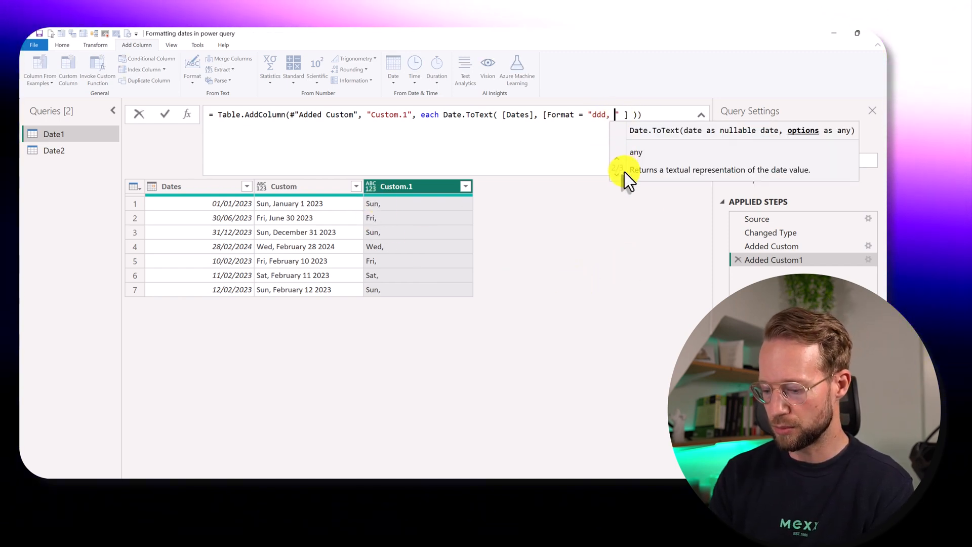
type("MMMM")
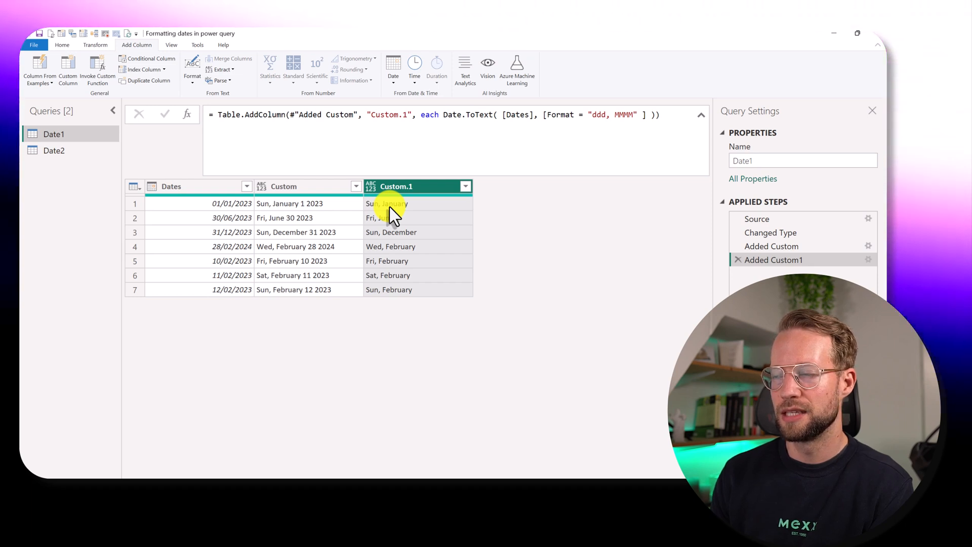
mouse_move(505, 179)
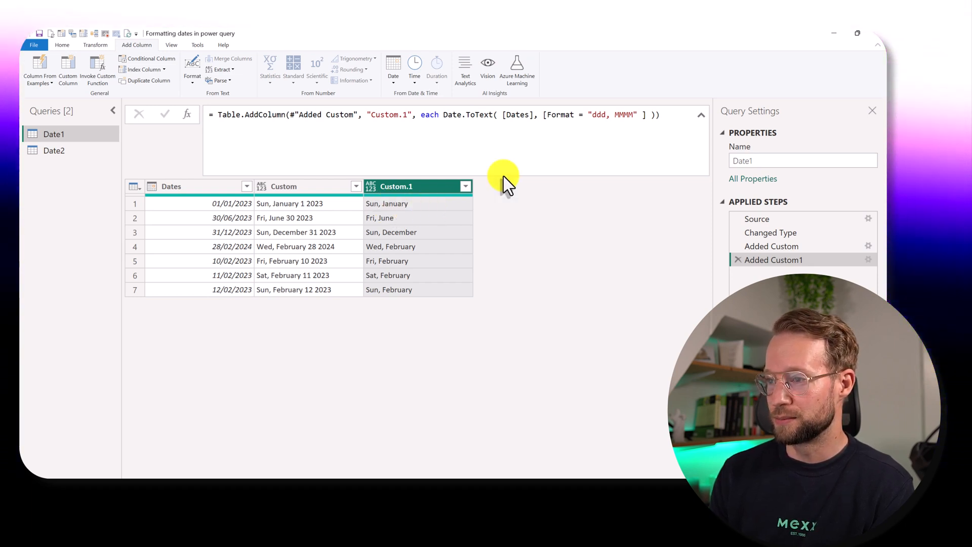
left_click(636, 115)
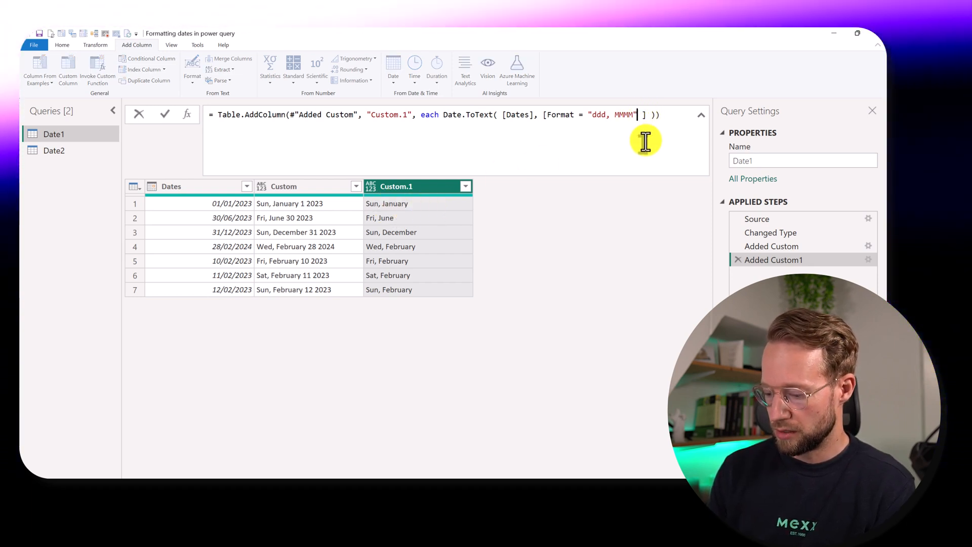
type("d")
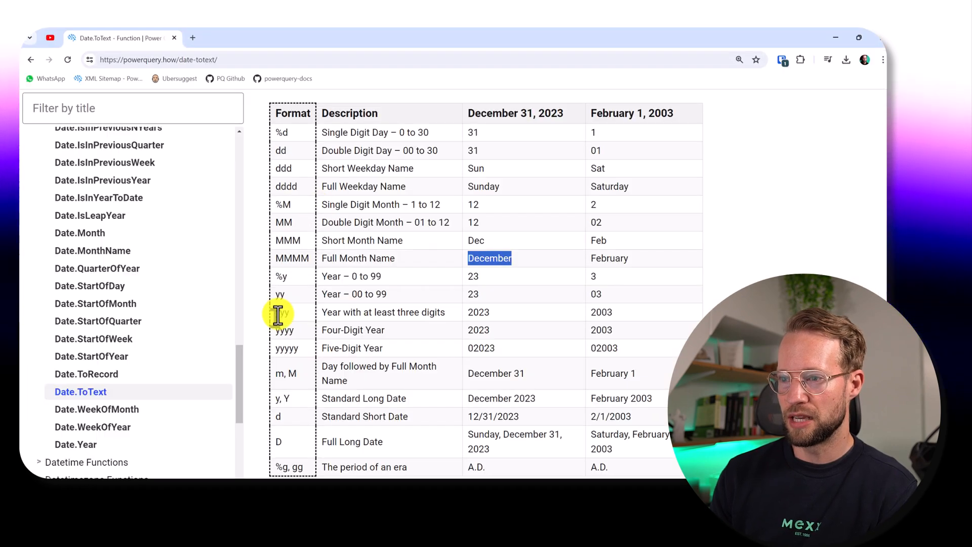
mouse_move(319, 363)
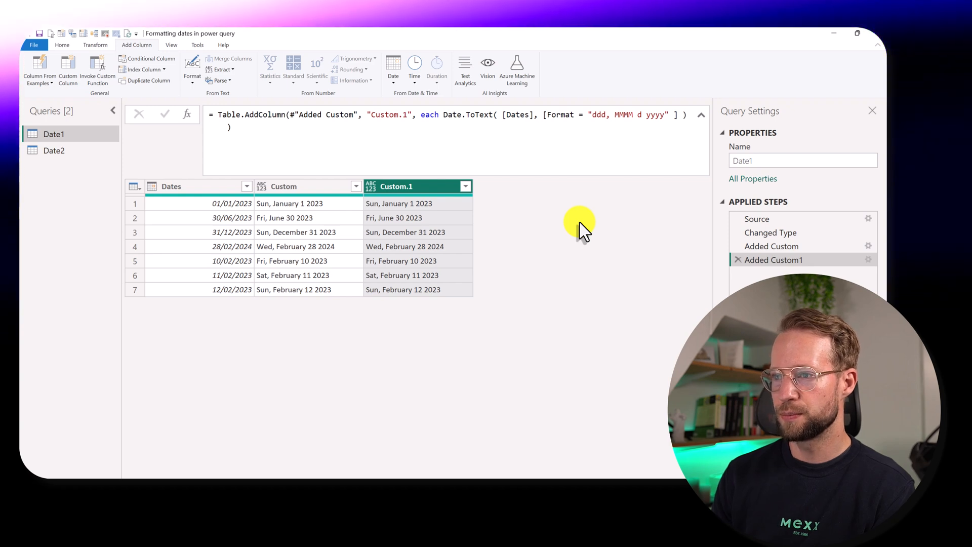
Step: Commit the "ddd, MMMM d yyyy" format for Custom.1 in the formula bar
left_click(443, 115)
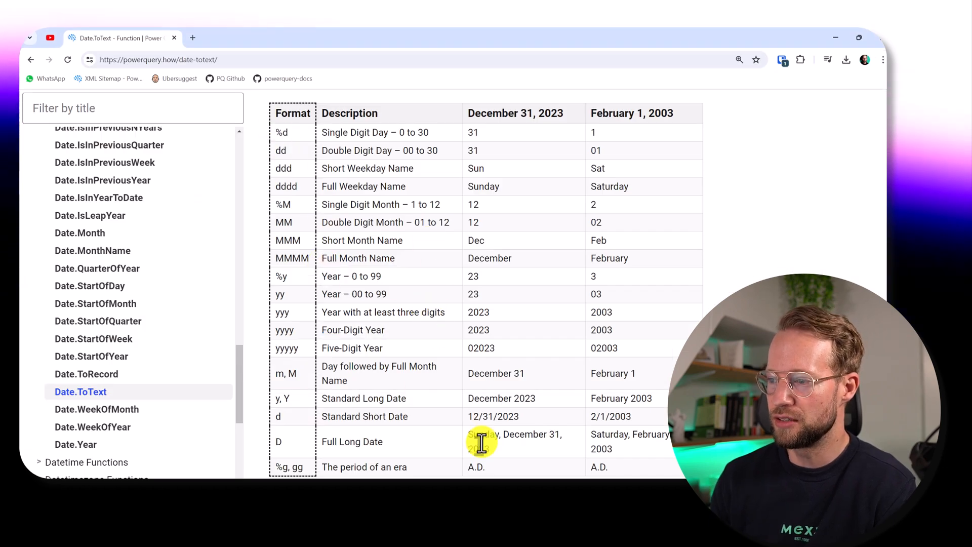
scroll("down", 3)
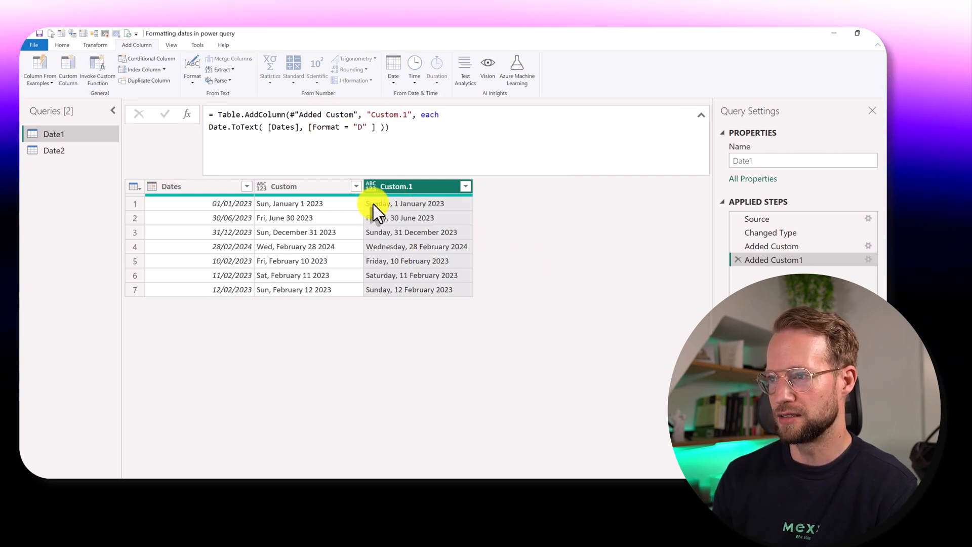
mouse_move(420, 359)
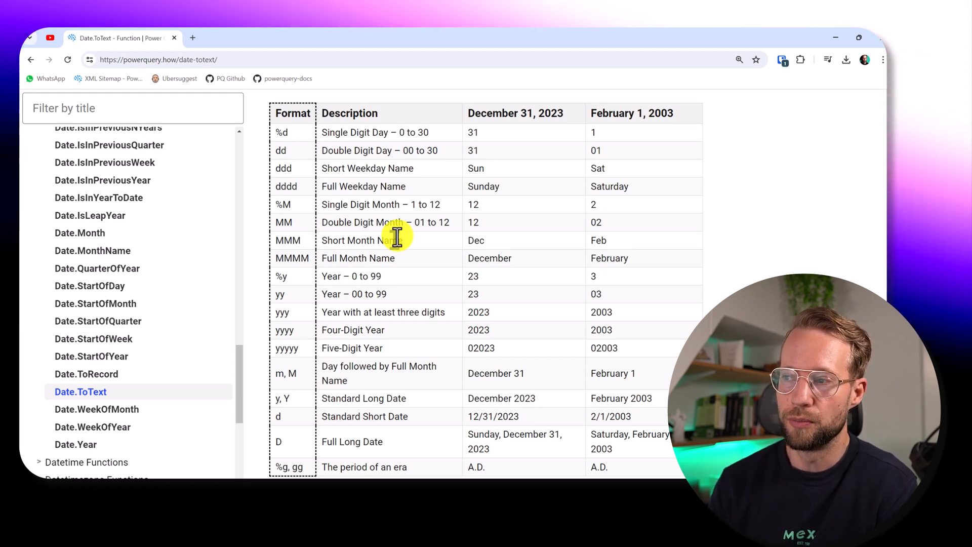
mouse_move(471, 189)
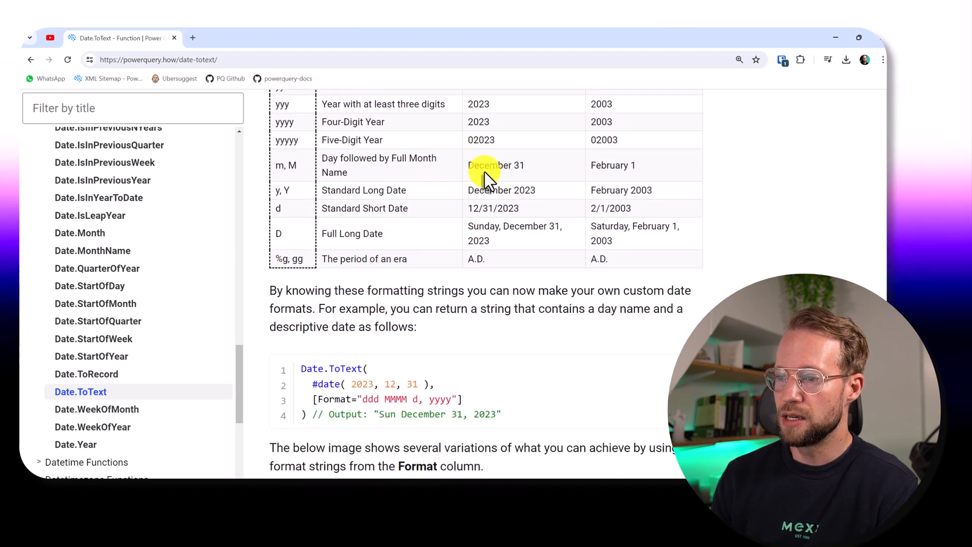
Step: Scroll the Date.ToText page down to the Culture Code section
scroll("down", 3)
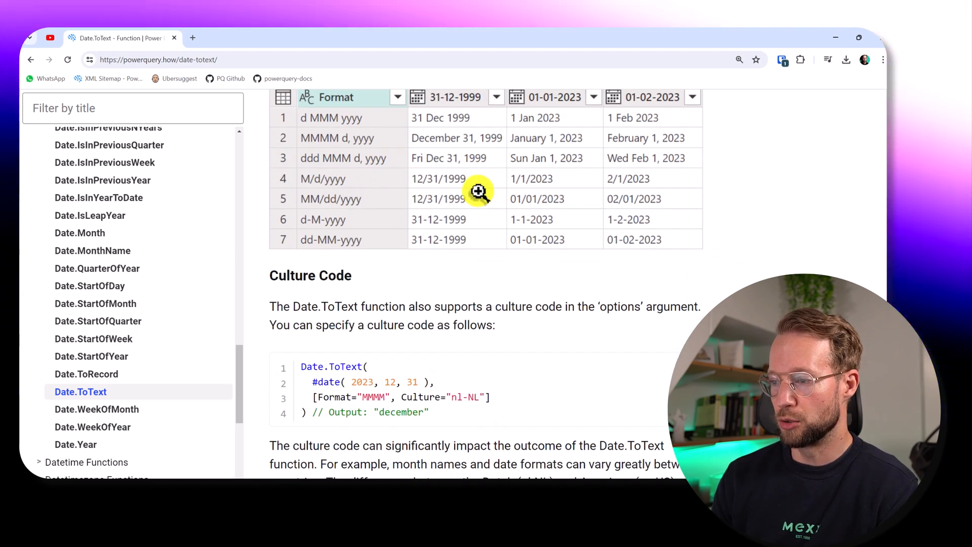
scroll("down", 3)
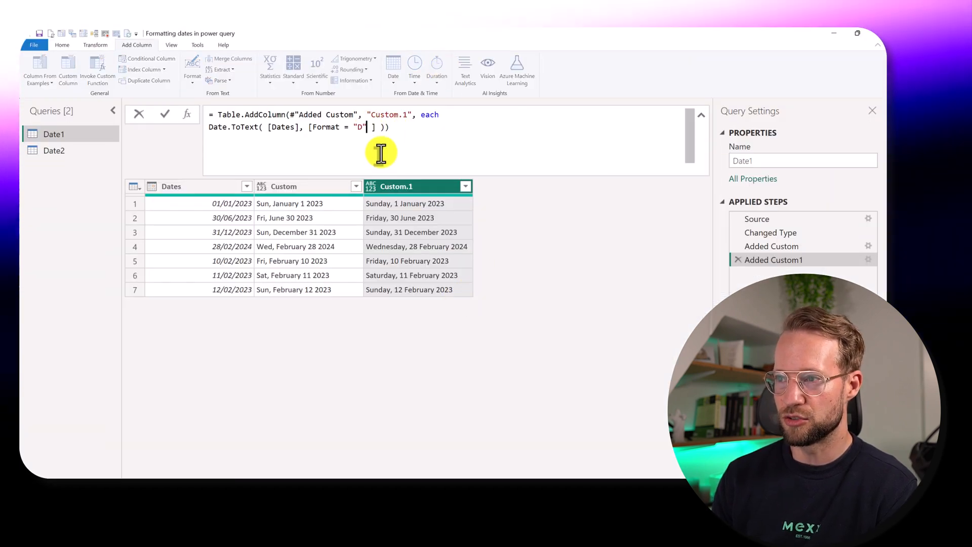
Step: Add Culture "nl-NL" to Custom.1's Date.ToText options and apply the formula
type(", Culture = \"")
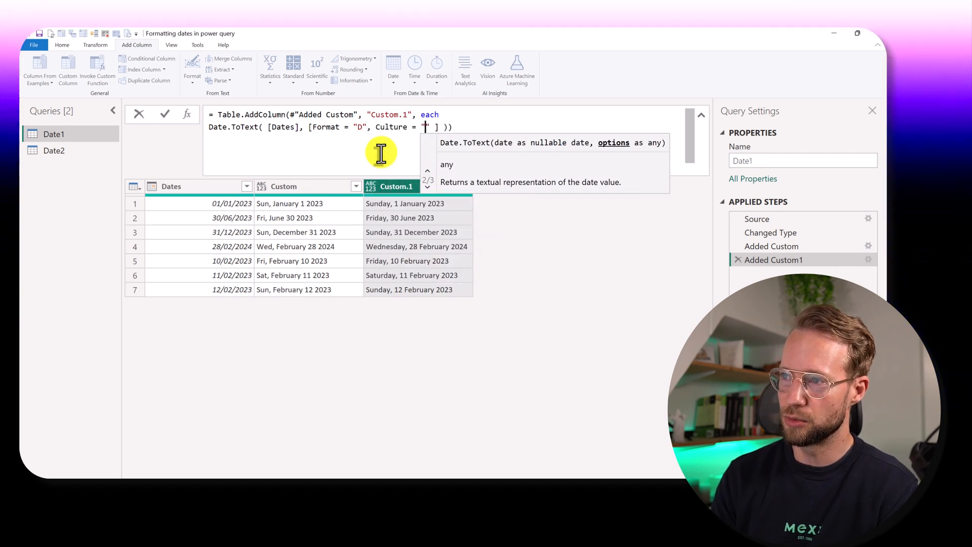
type("nl-NL")
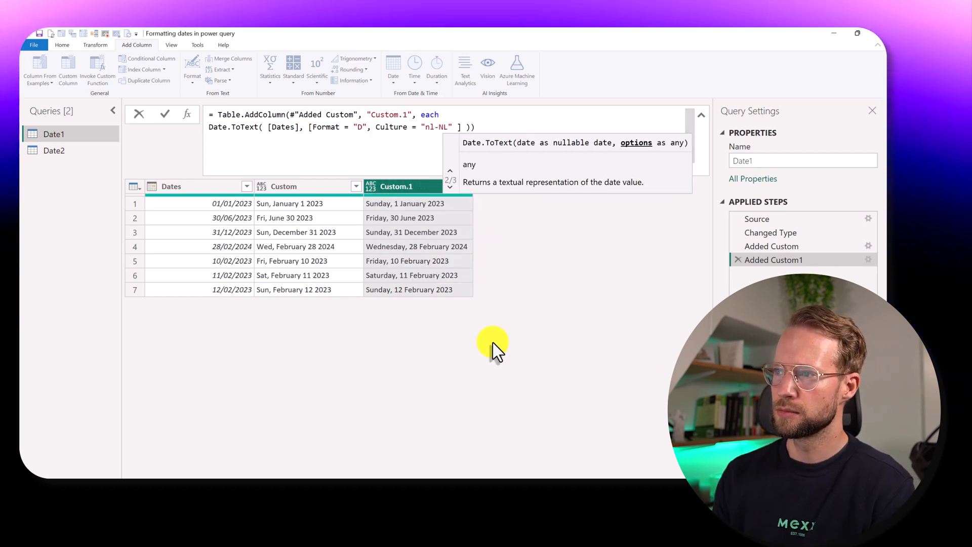
left_click(165, 114)
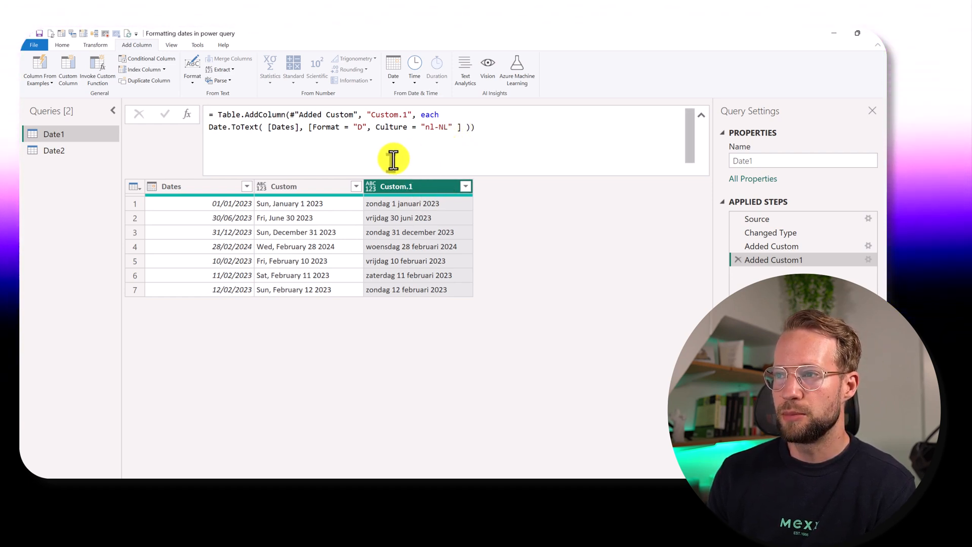
mouse_move(409, 186)
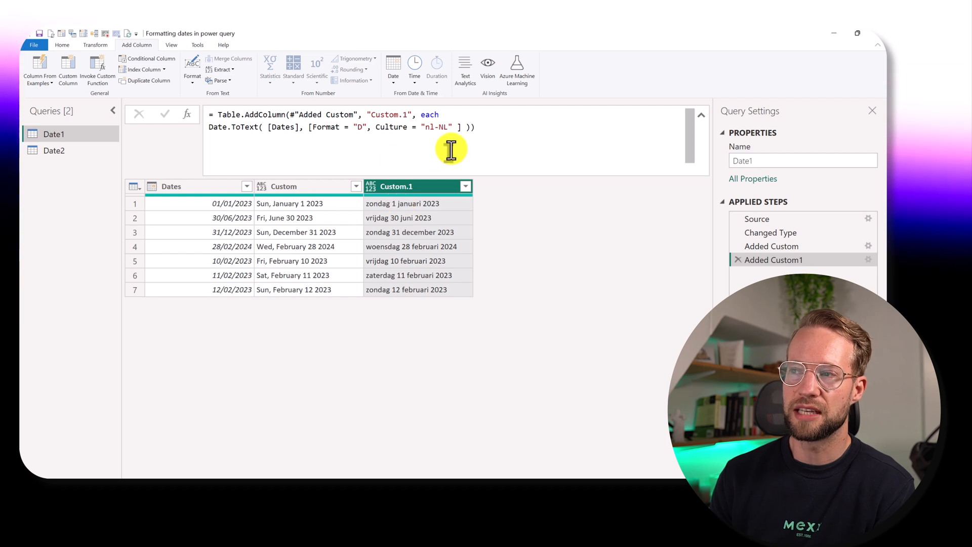
mouse_move(322, 146)
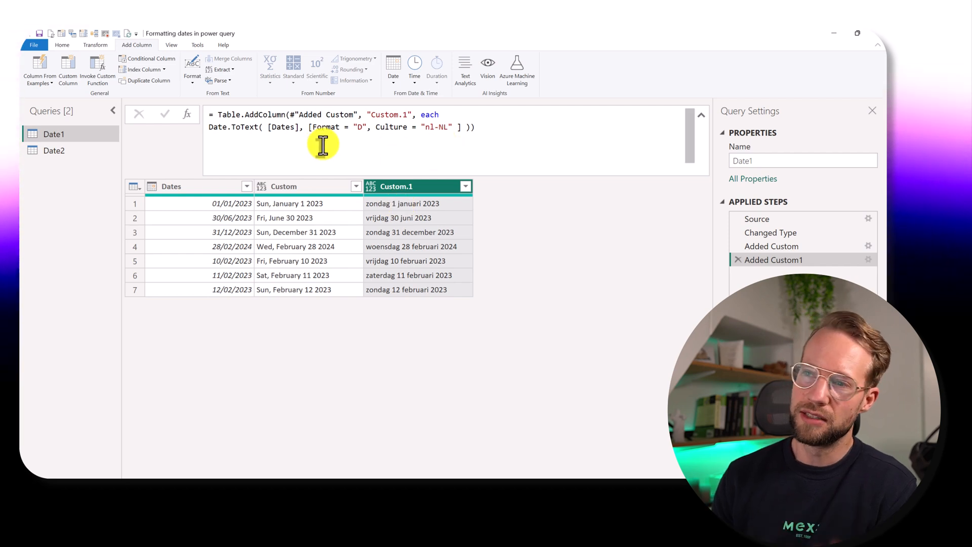